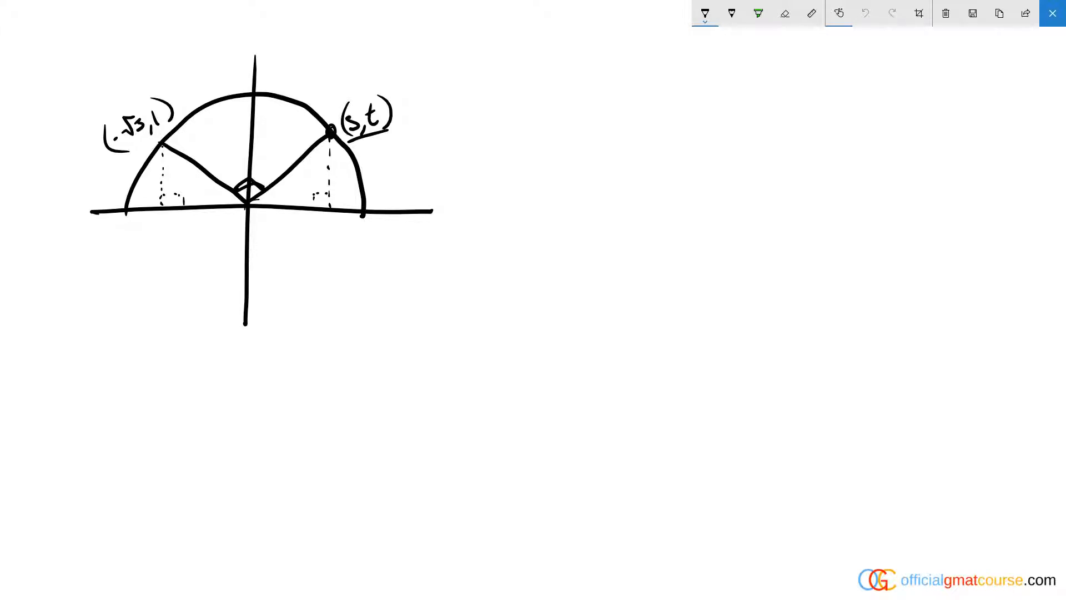
Draw arrows pointing to the (-√3,1) and (s,t) labels on the semicircle.
left_click_drag(357, 51, 360, 95)
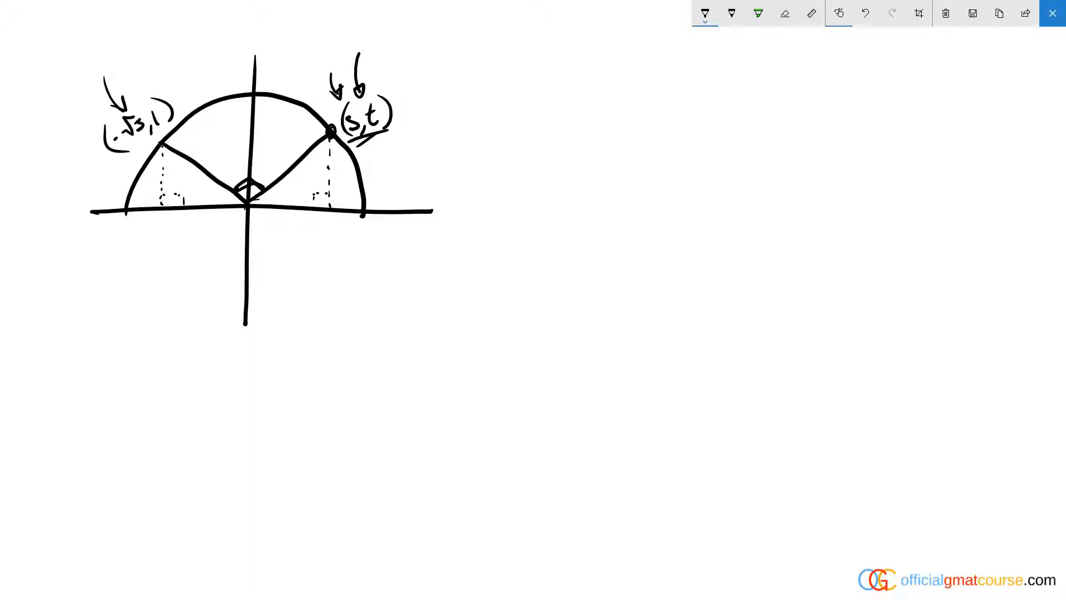
Draw a new set of vertical and horizontal axes on the right side.
left_click_drag(645, 79, 669, 261)
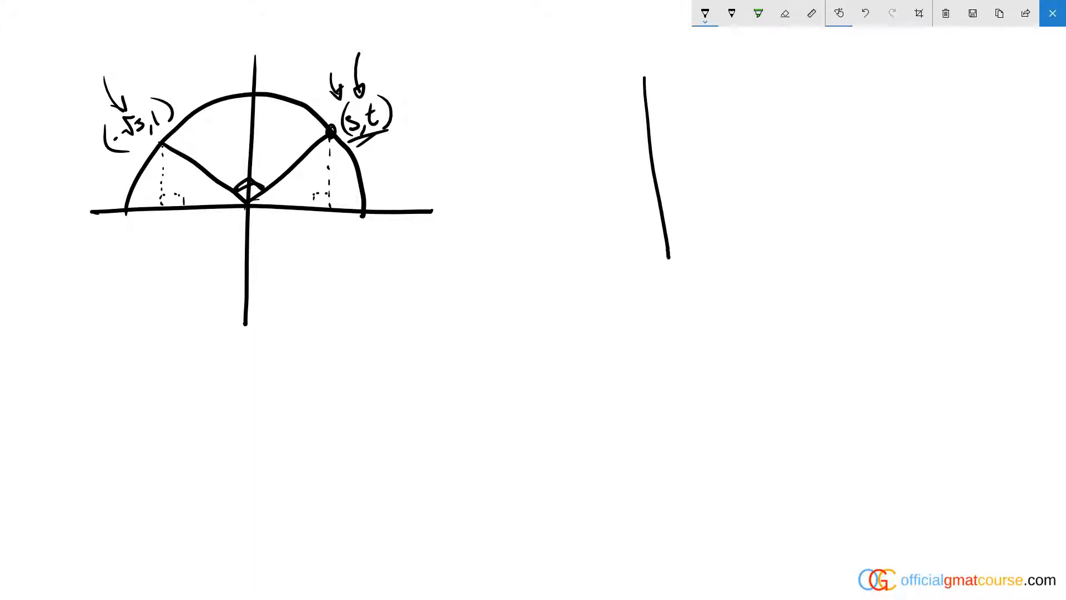
left_click_drag(666, 259, 675, 293)
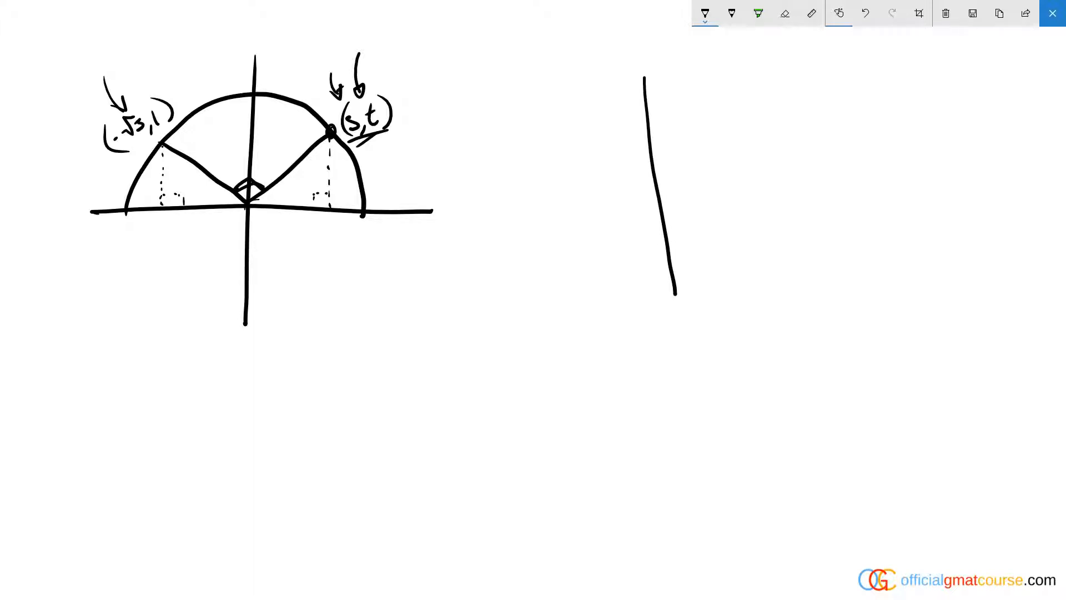
left_click_drag(554, 196, 803, 180)
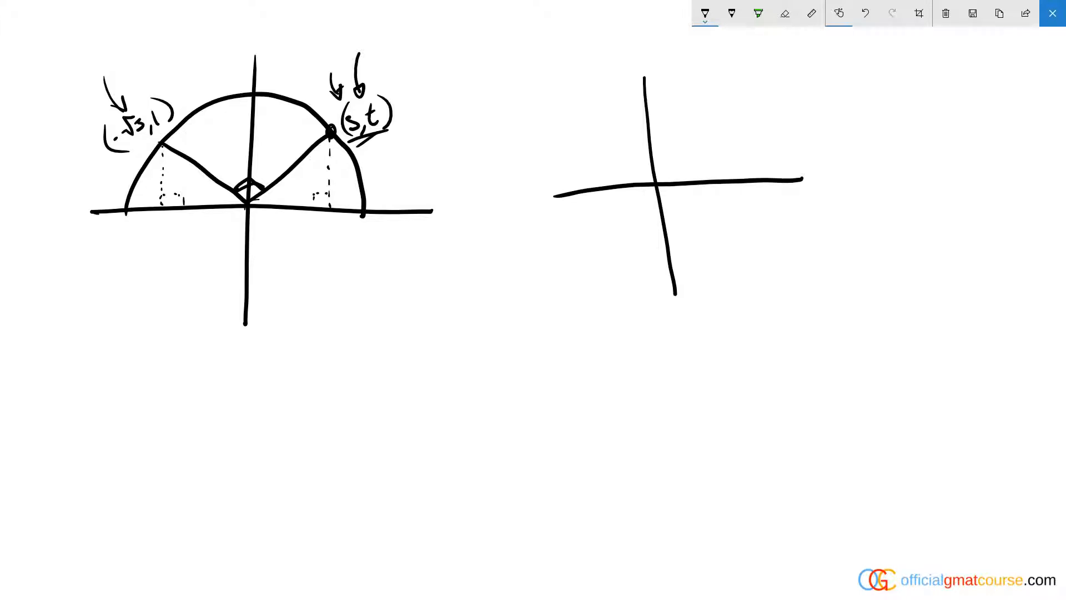
Sketch a semicircle with two perpendicular radii, a right-angle mark and an arrow.
left_click_drag(626, 85, 563, 189)
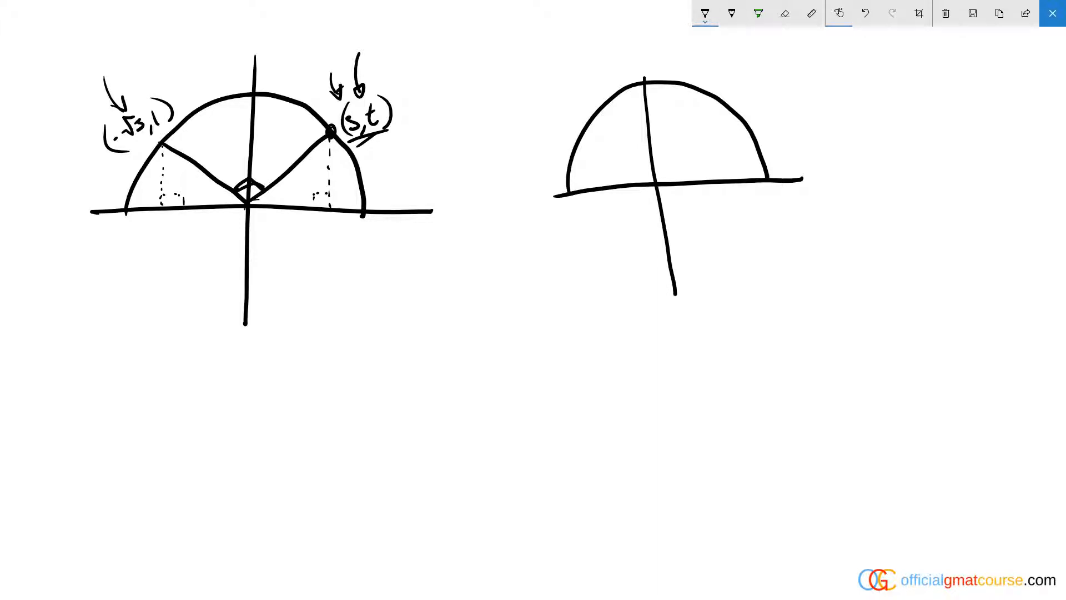
left_click_drag(571, 169, 653, 183)
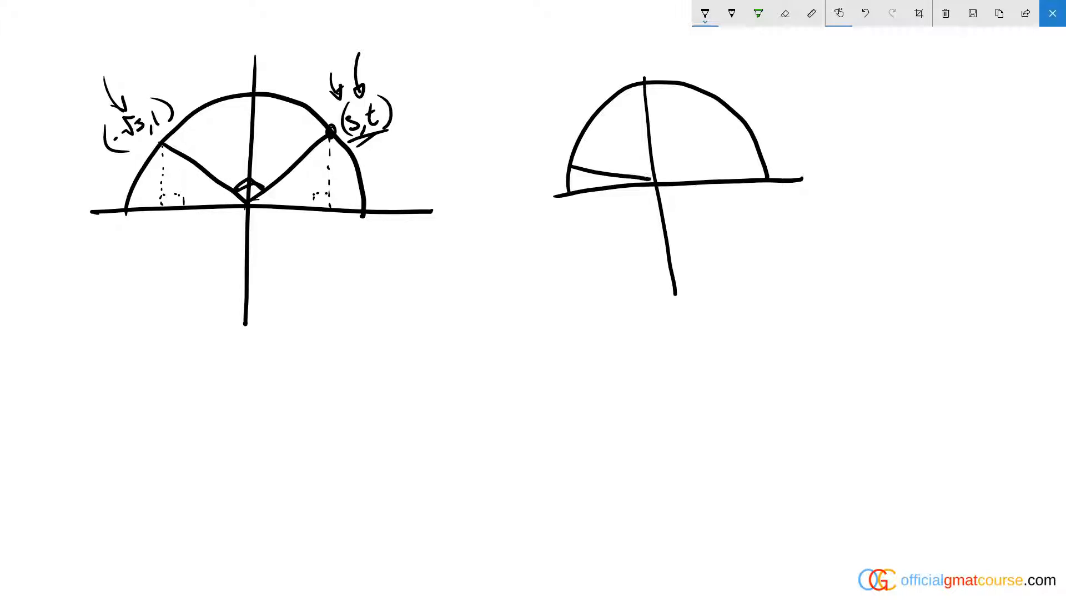
left_click_drag(658, 180, 695, 110)
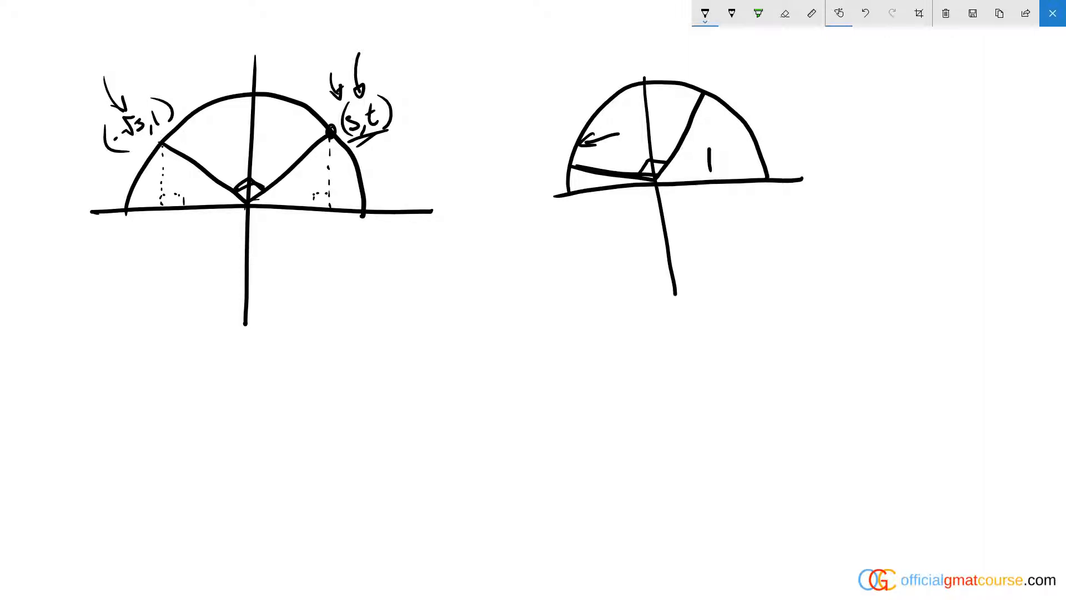
left_click_drag(707, 164, 703, 106)
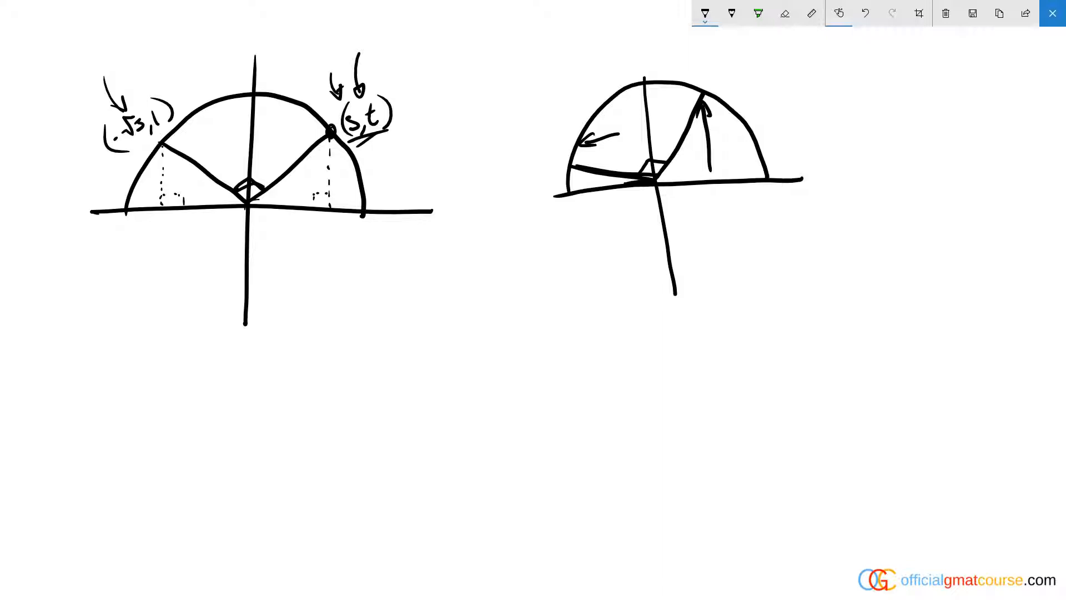
left_click_drag(565, 185, 636, 178)
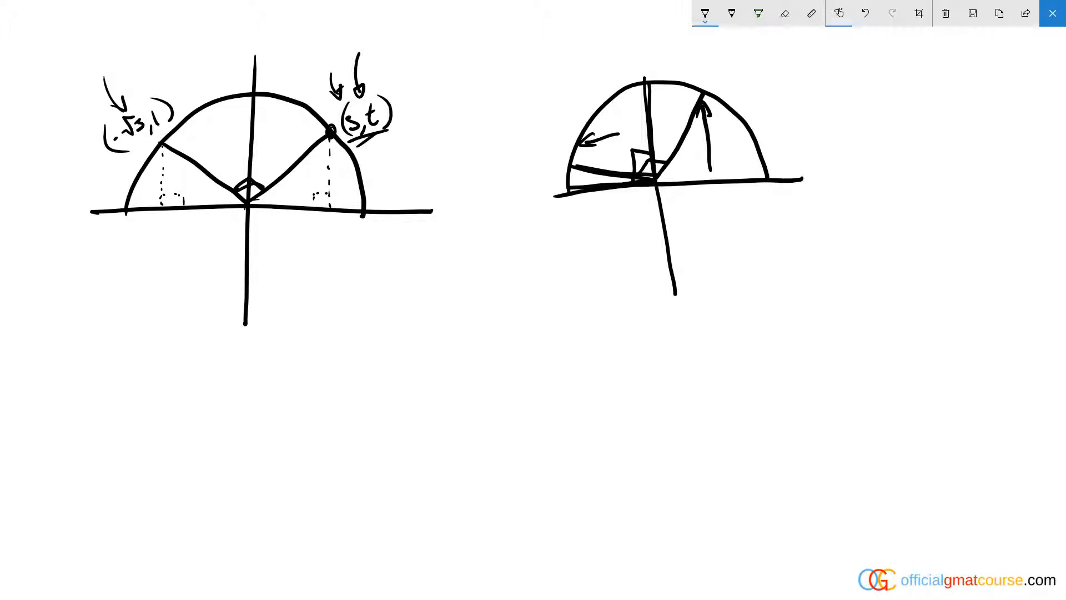
Add axis arrows and side-length braces, then erase all ink to clear the canvas.
left_click_drag(633, 204, 578, 209)
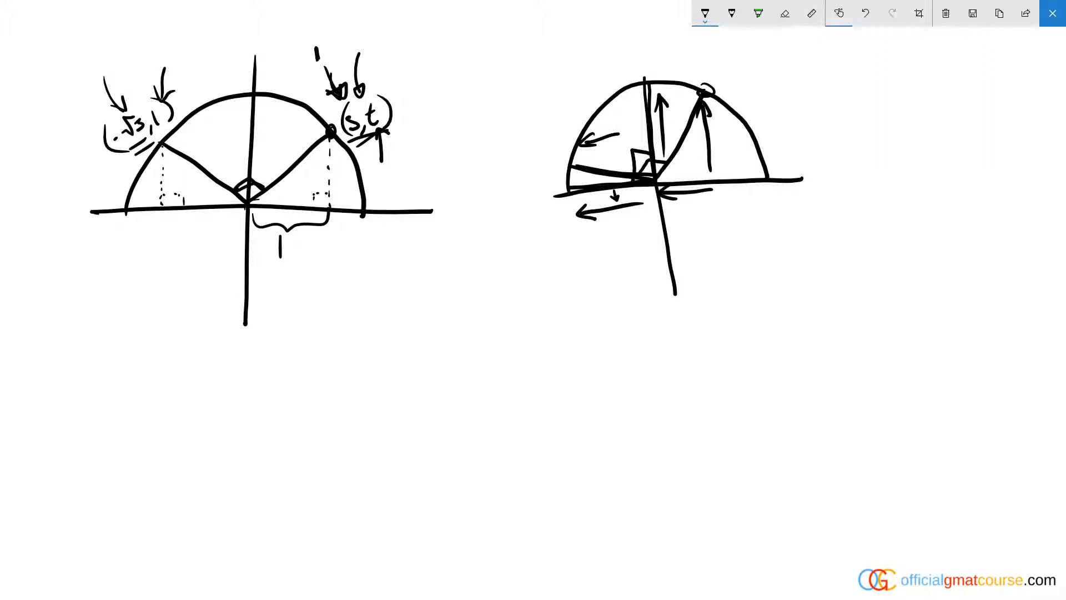
left_click_drag(374, 143, 415, 157)
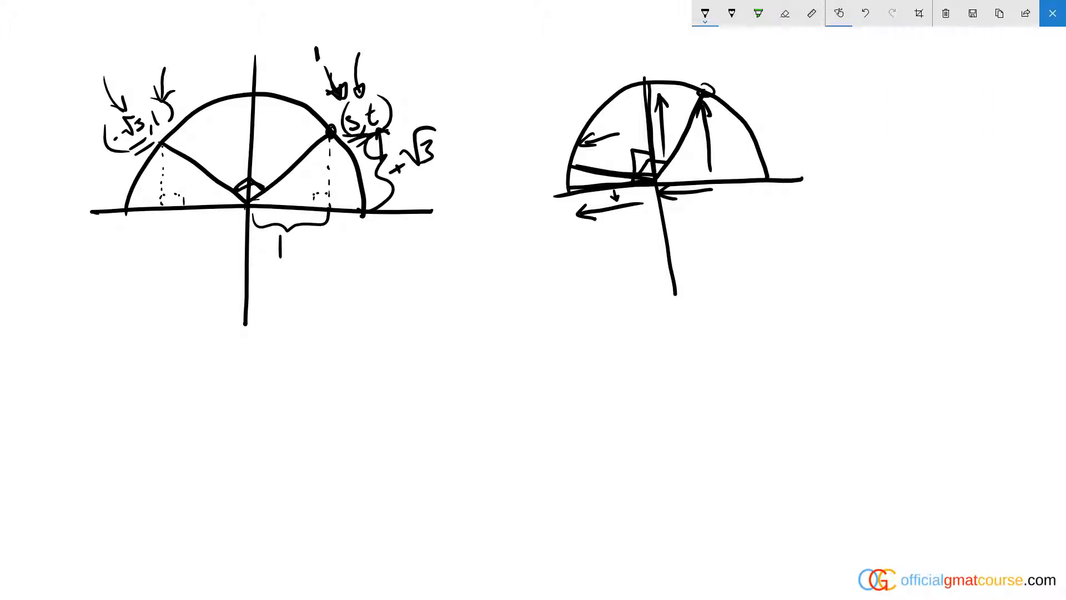
left_click(405, 75)
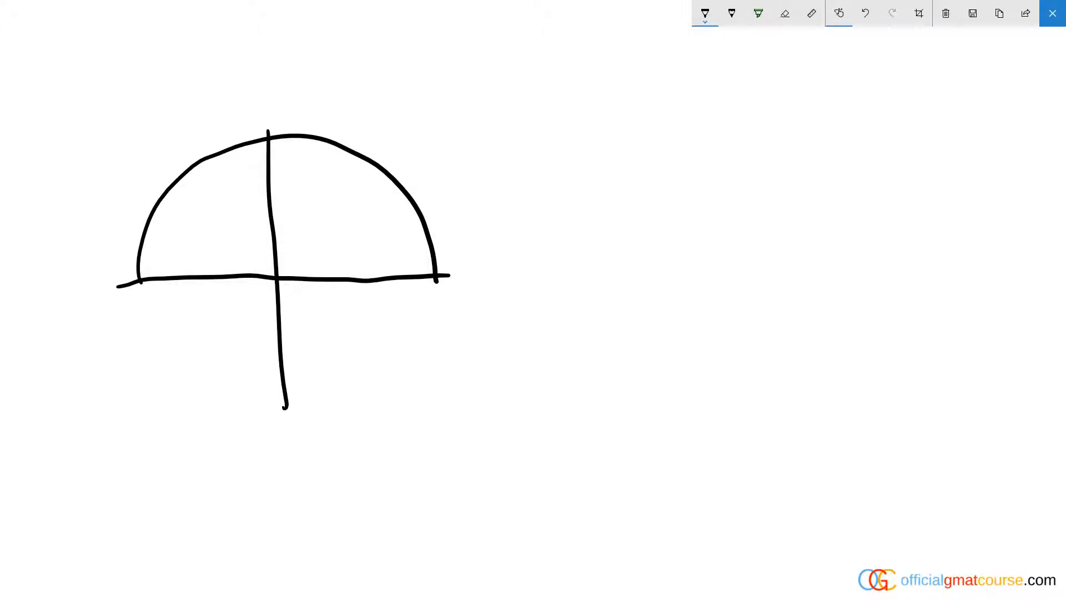
Draw two radii, label (-√3,1), drop a dashed height, and label legs 1 and √3.
left_click_drag(173, 184, 278, 272)
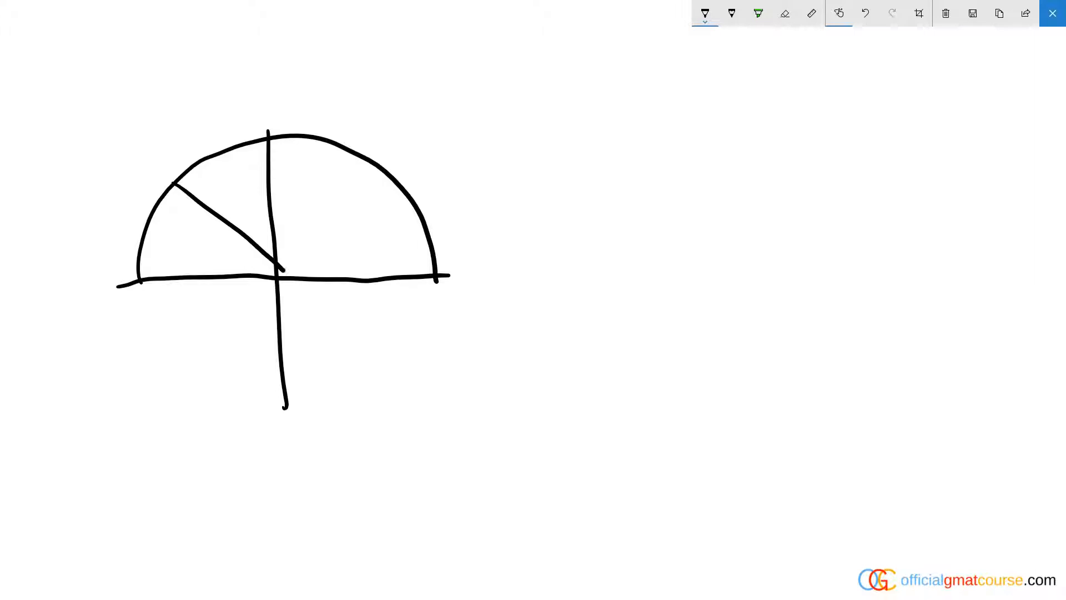
left_click_drag(278, 269, 364, 160)
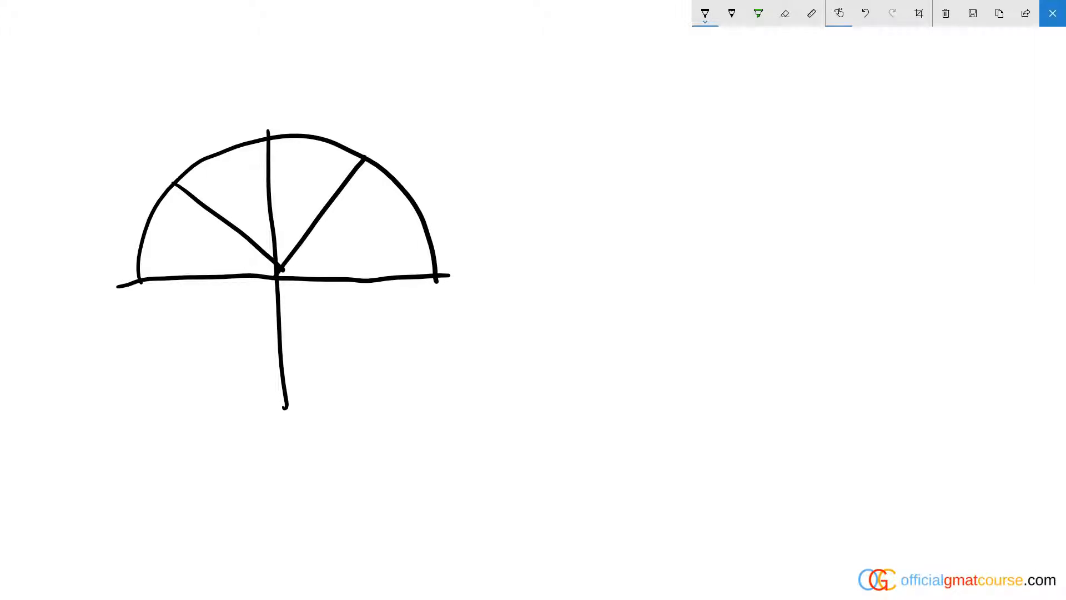
left_click_drag(255, 266, 296, 255)
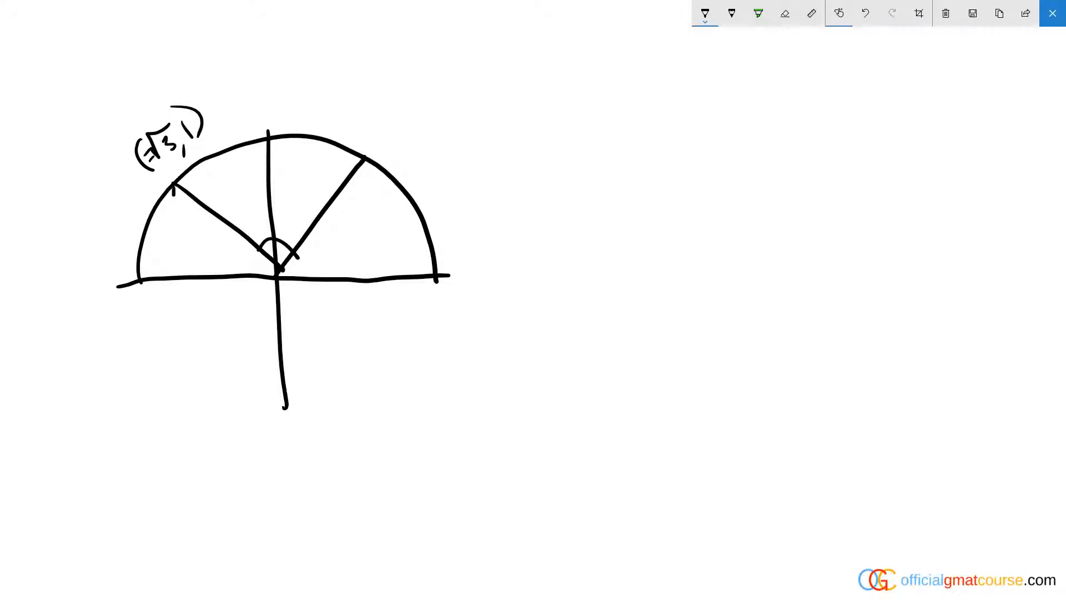
left_click_drag(172, 187, 172, 274)
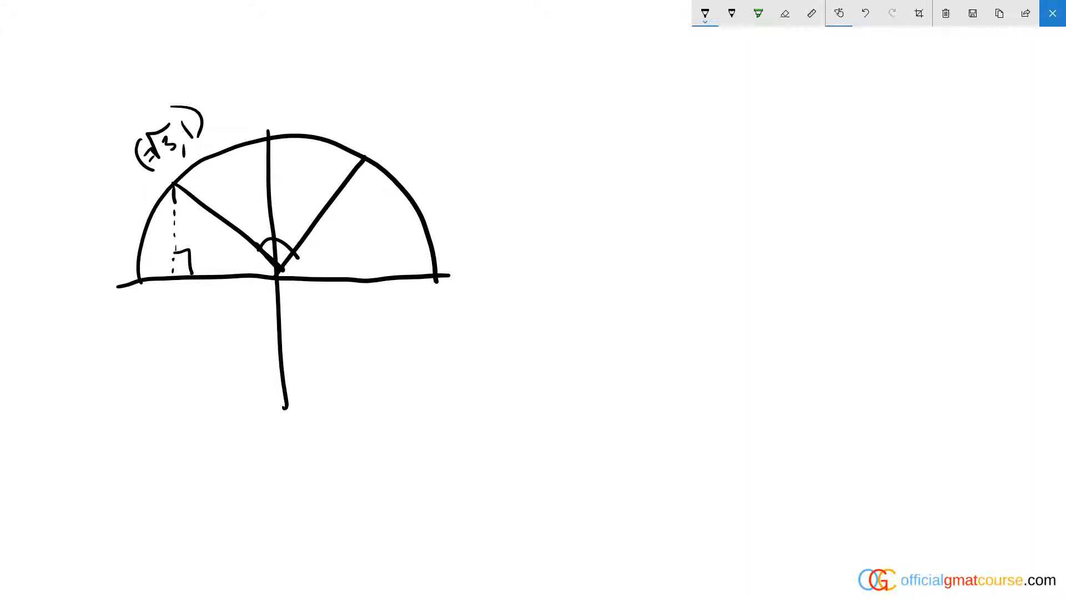
left_click_drag(127, 183, 126, 279)
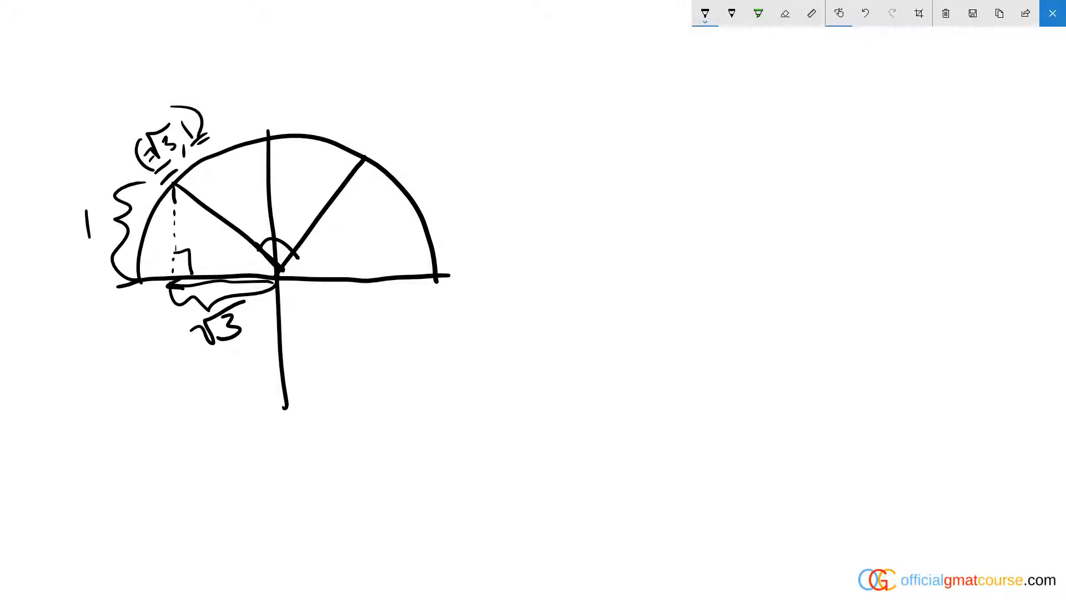
left_click(172, 184)
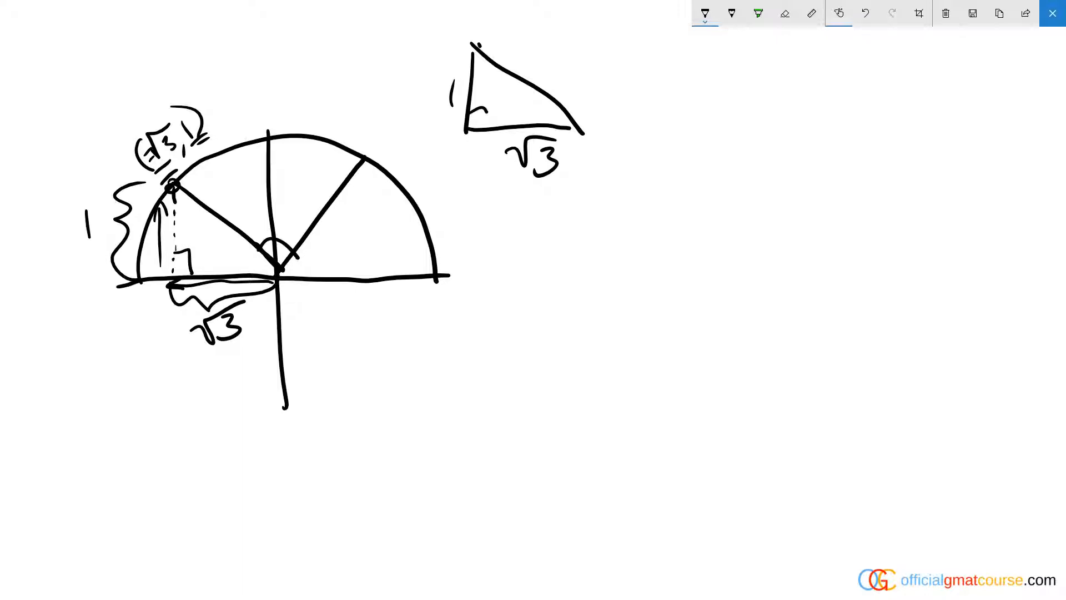
Mark the triangle's 60° and 30° angles and write the ratio x : x√3 : 2x.
left_click(479, 119)
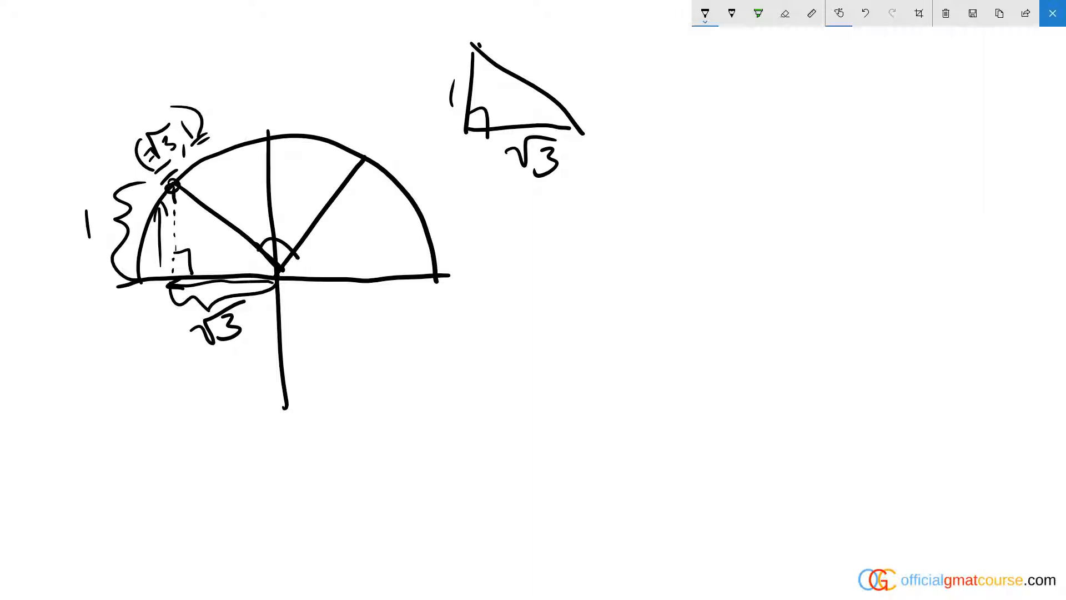
type("30")
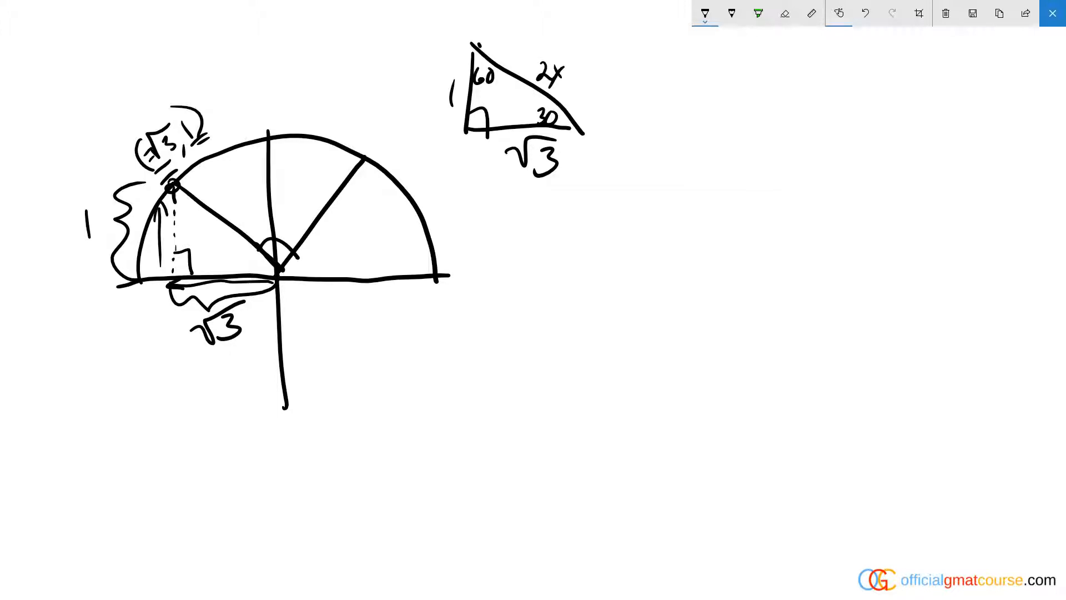
type("x : x")
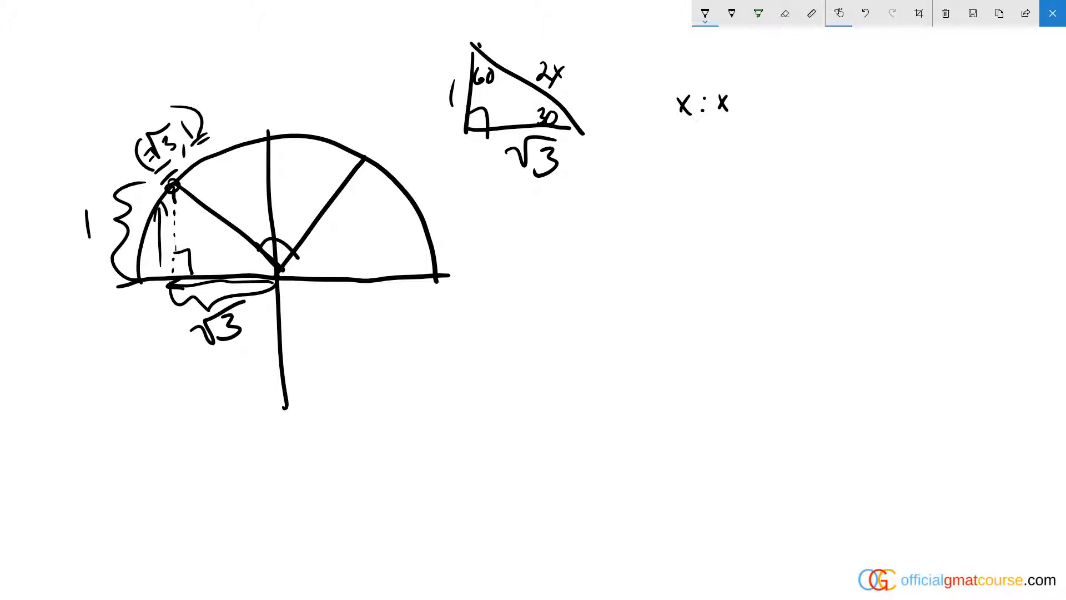
type("√3 :")
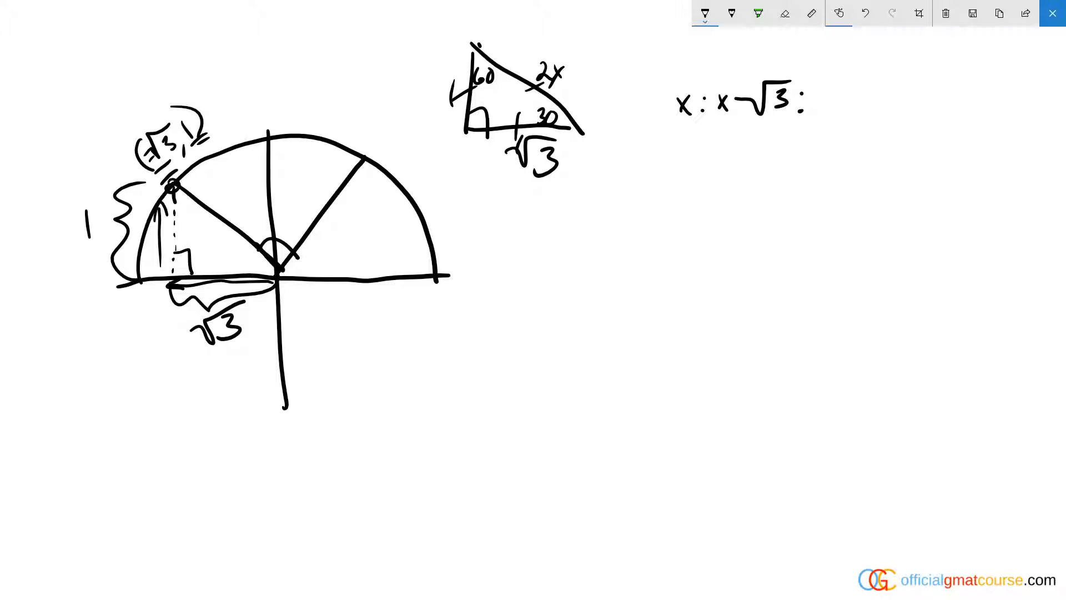
type("2x")
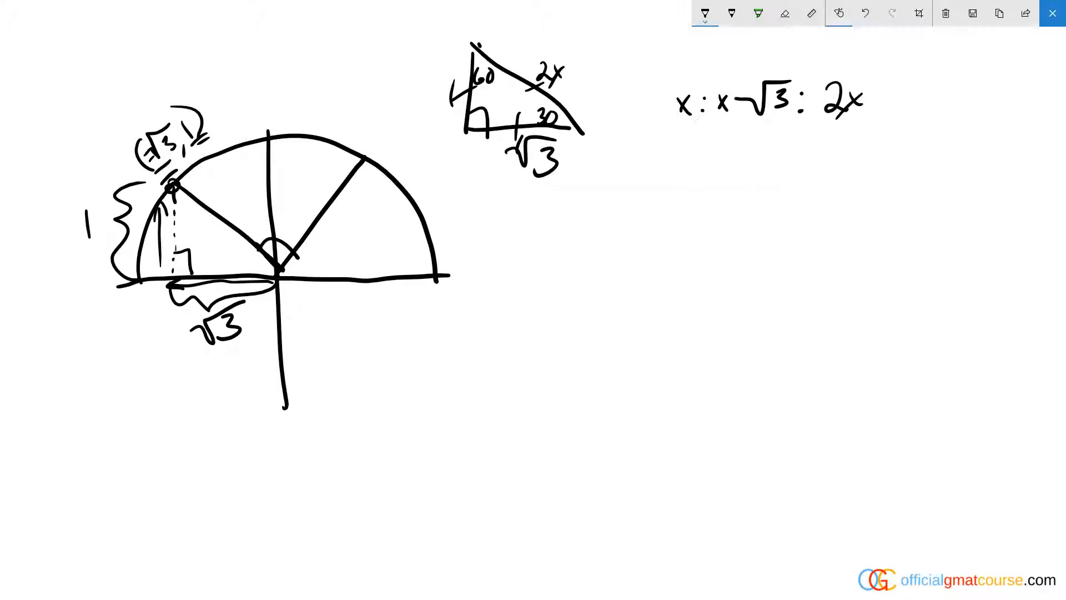
Write 1²+√3²=4, c=2, and label the radius 2.
type("1²+√3²=4")
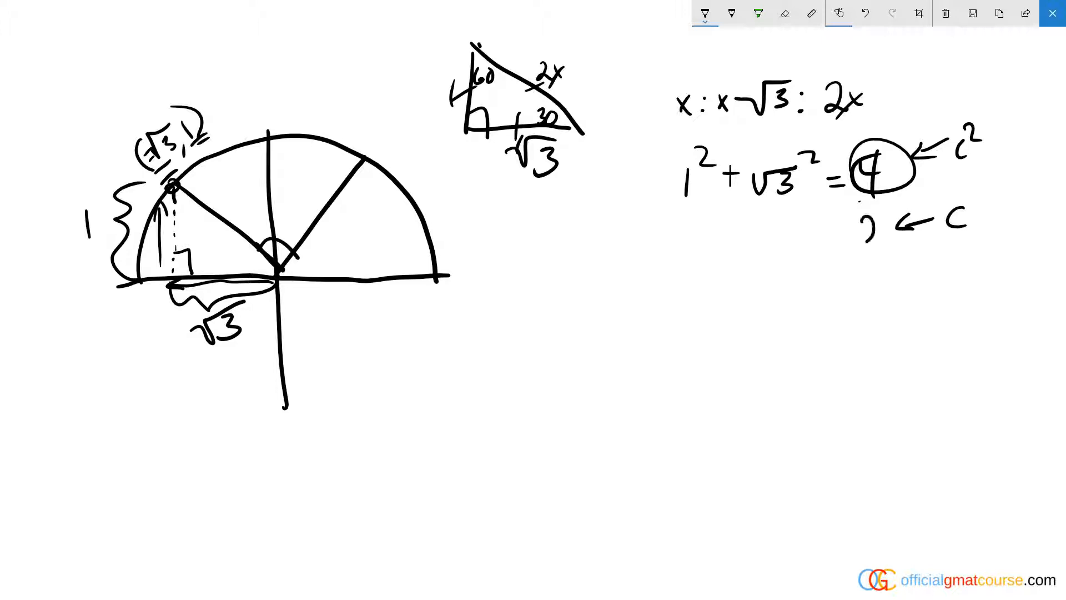
type("2")
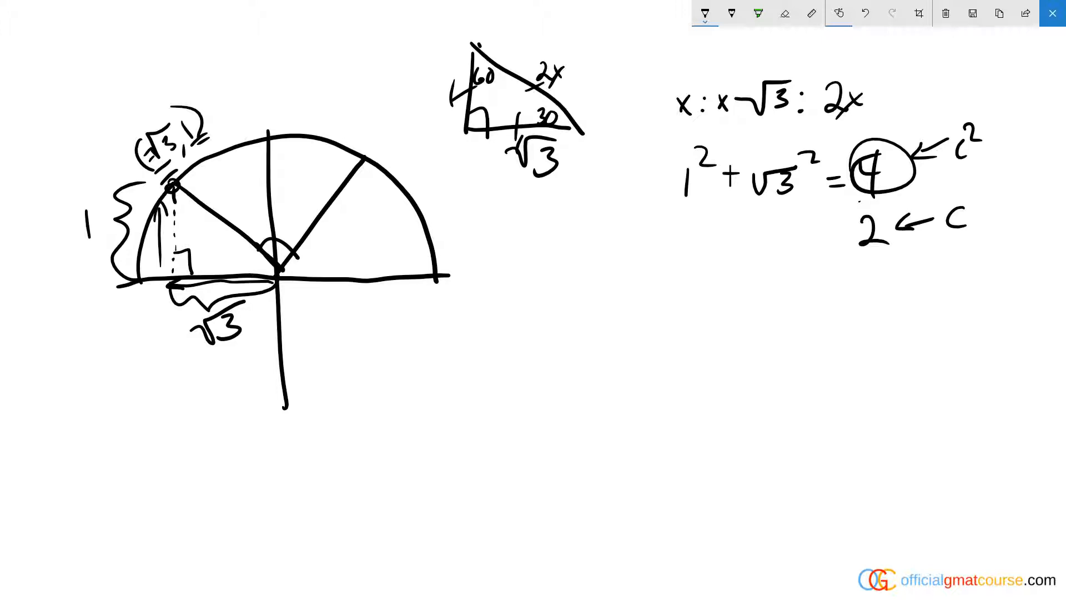
type("2")
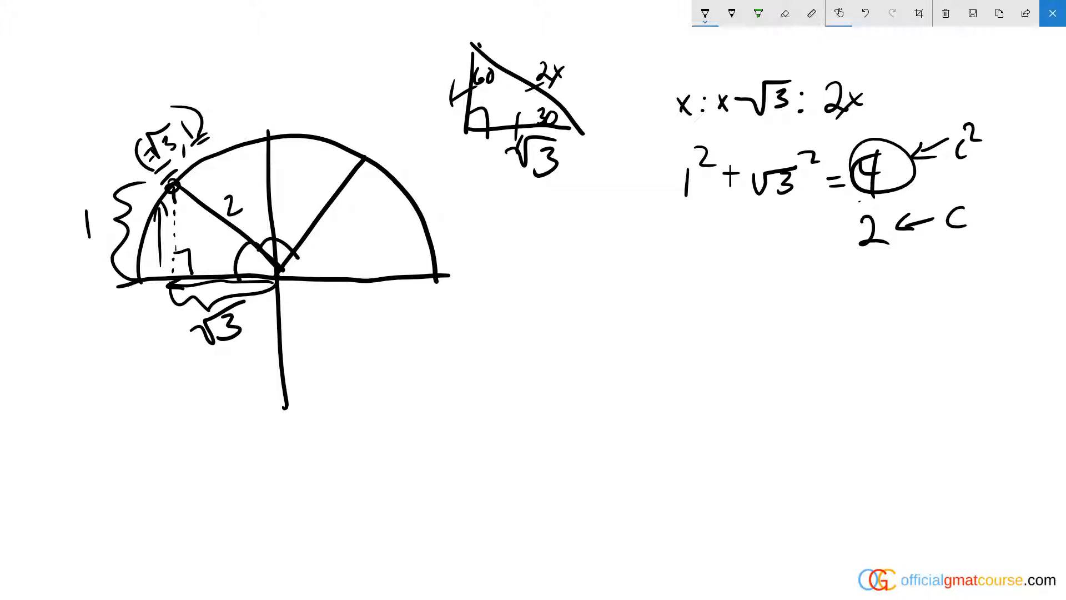
Mark 30°, 90° and 60° angles, label sides 1 and √3, and sketch a small semicircle.
left_click_drag(184, 225, 258, 252)
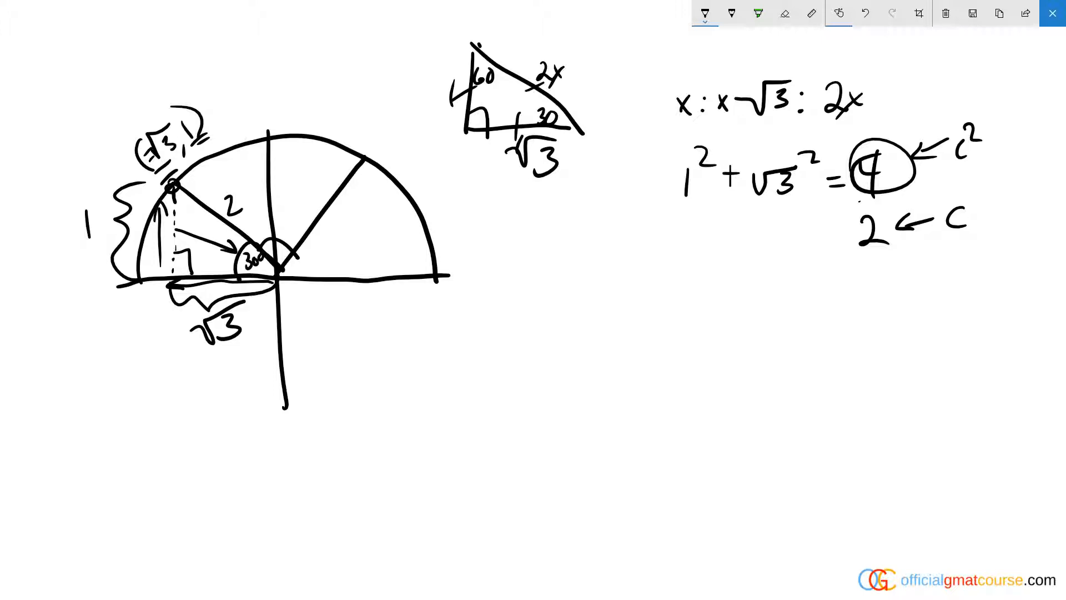
left_click_drag(279, 211, 293, 245)
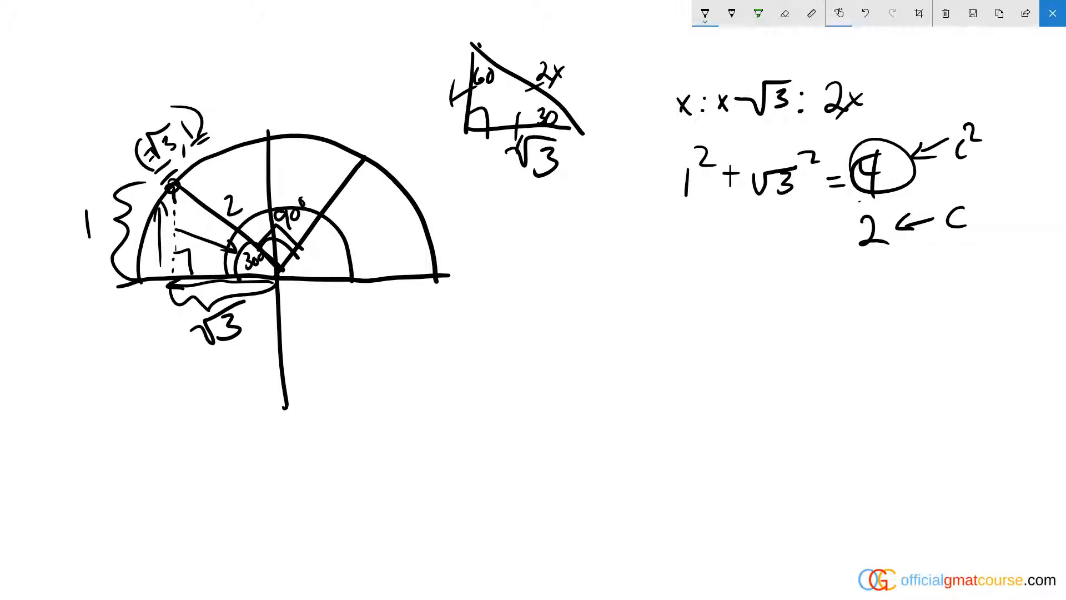
type("60")
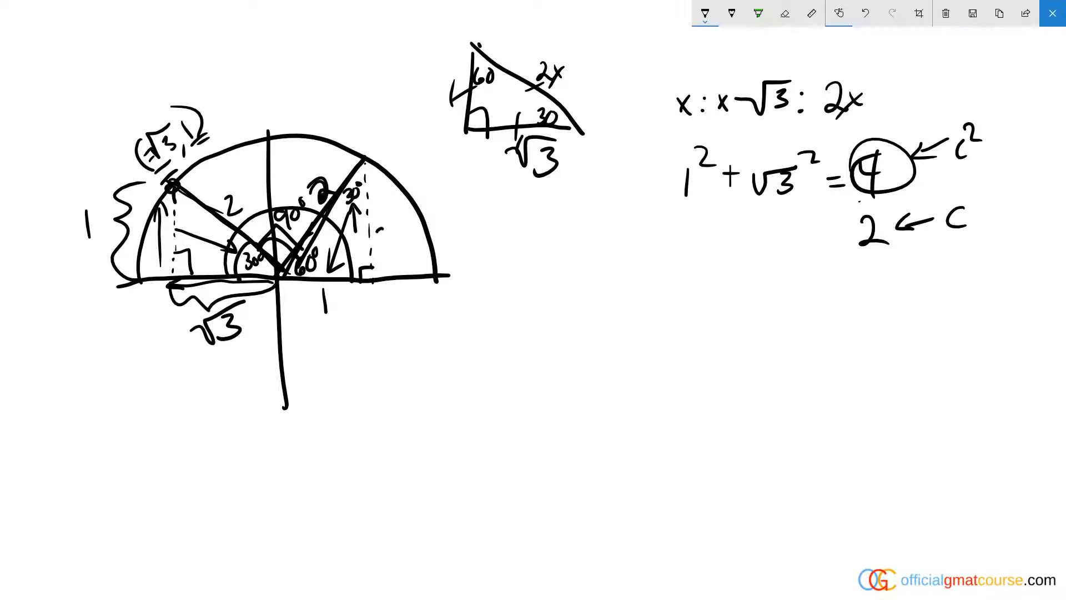
type("√3")
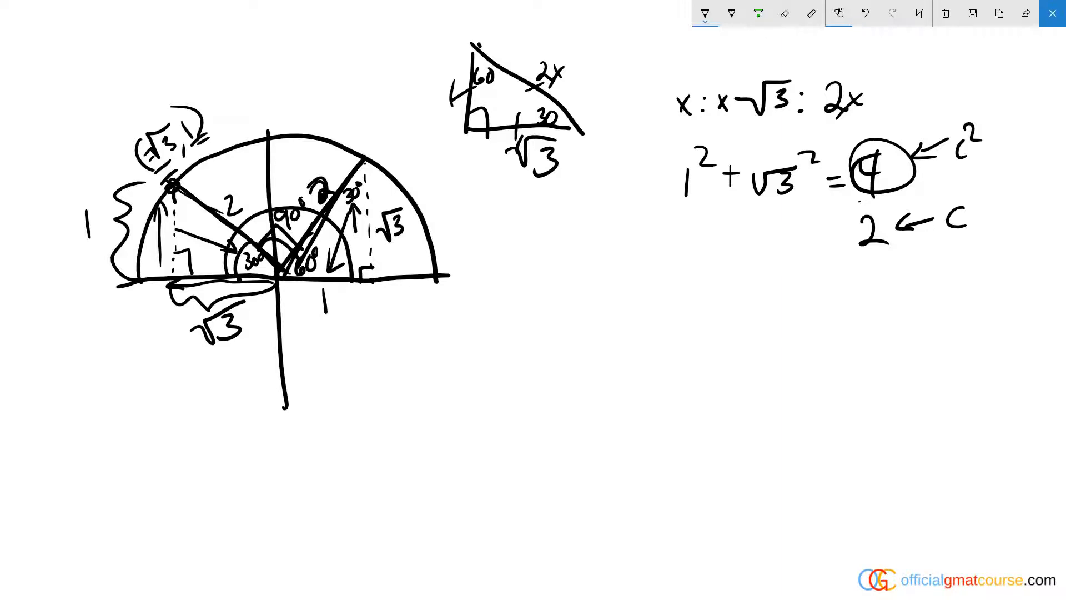
type("C")
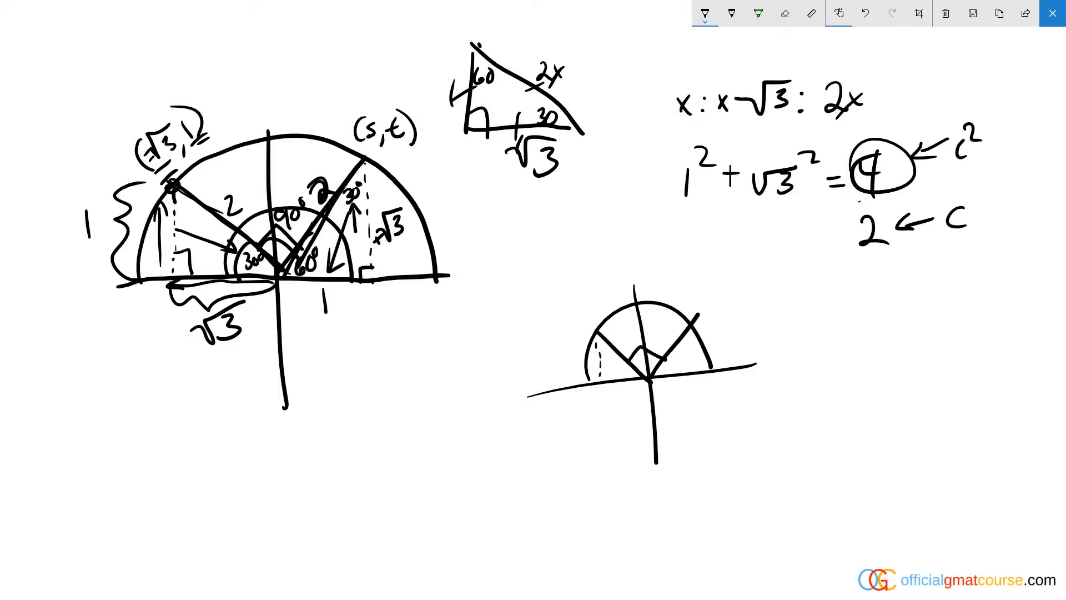
Label the small sketch's points (1,1), circle 1 with an arrow to (s,t), and circle B.
left_click_drag(581, 320, 618, 381)
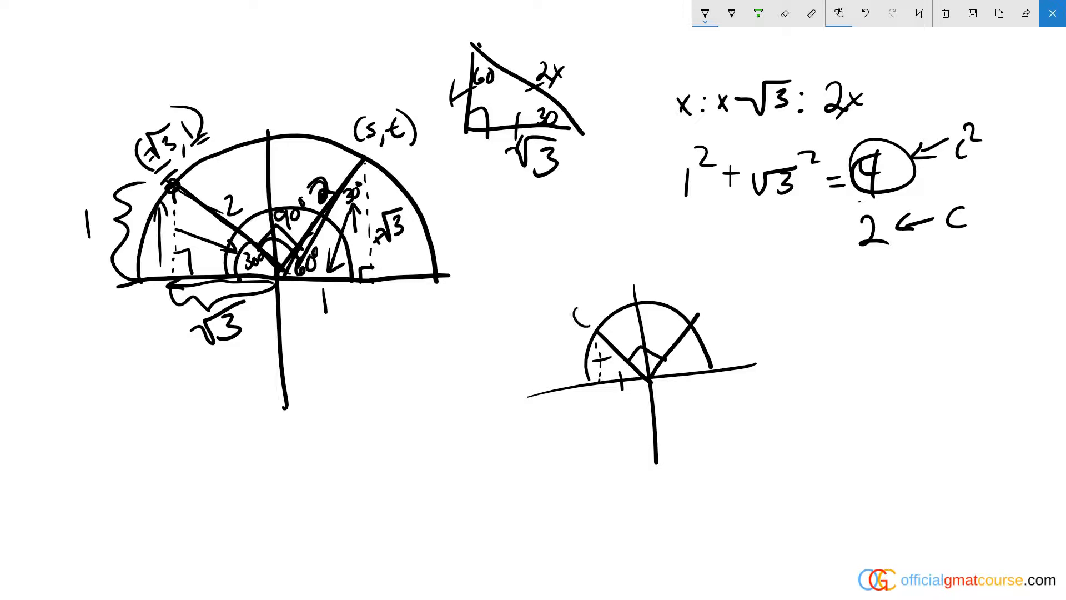
type("(1,1)")
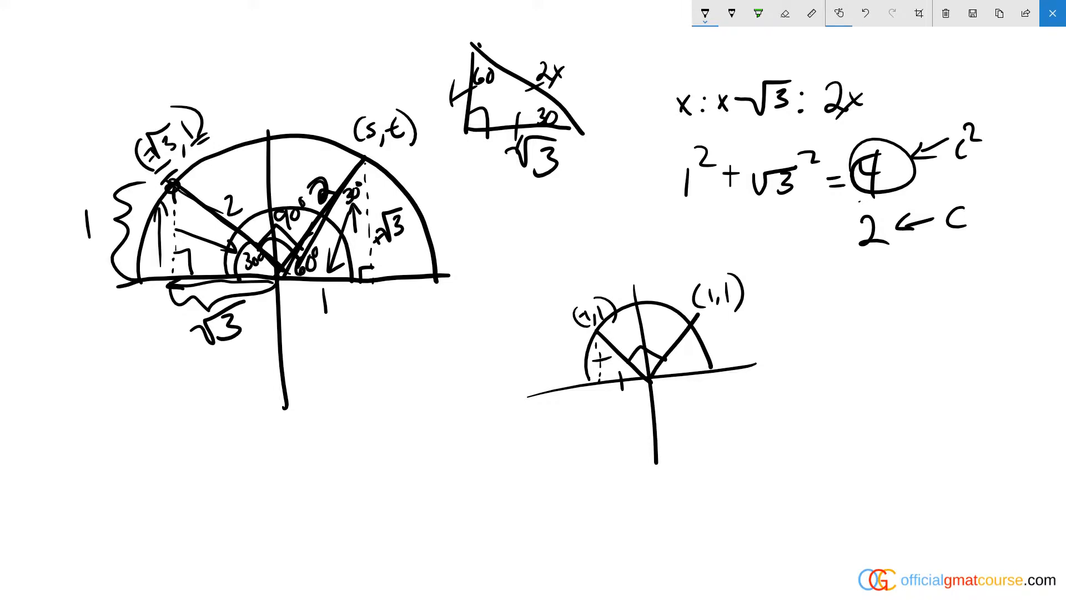
left_click_drag(370, 71, 371, 106)
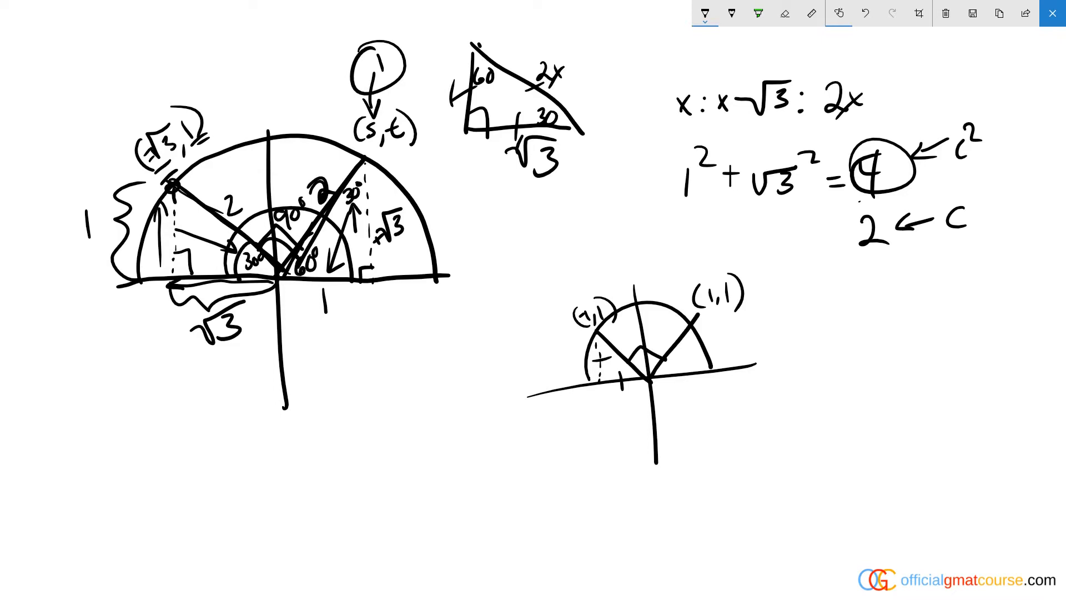
left_click_drag(476, 198, 524, 231)
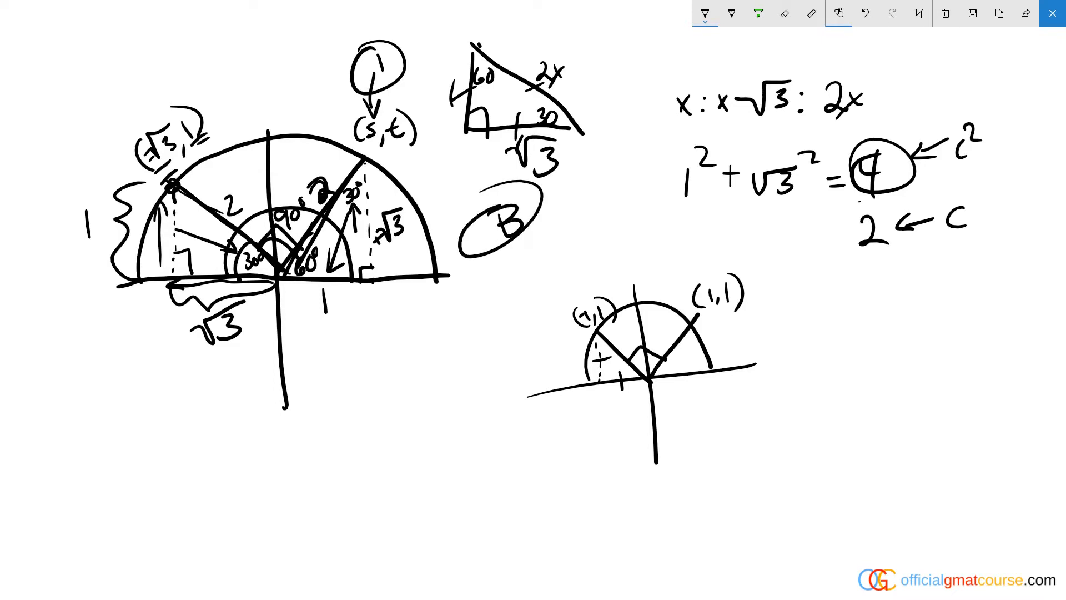